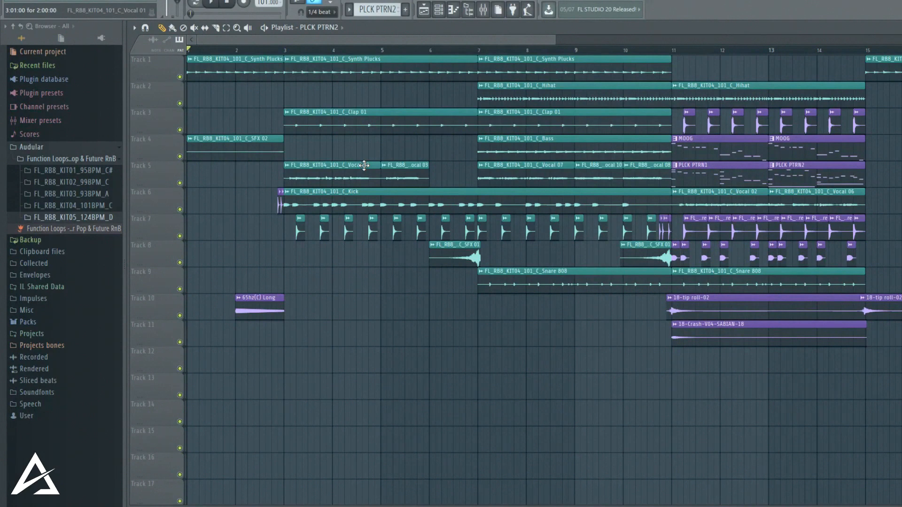
# - Expand the FL_RB8_KIT01_95BPM_C# kit's LOOPS folder in the browser
pyautogui.click(69, 158)
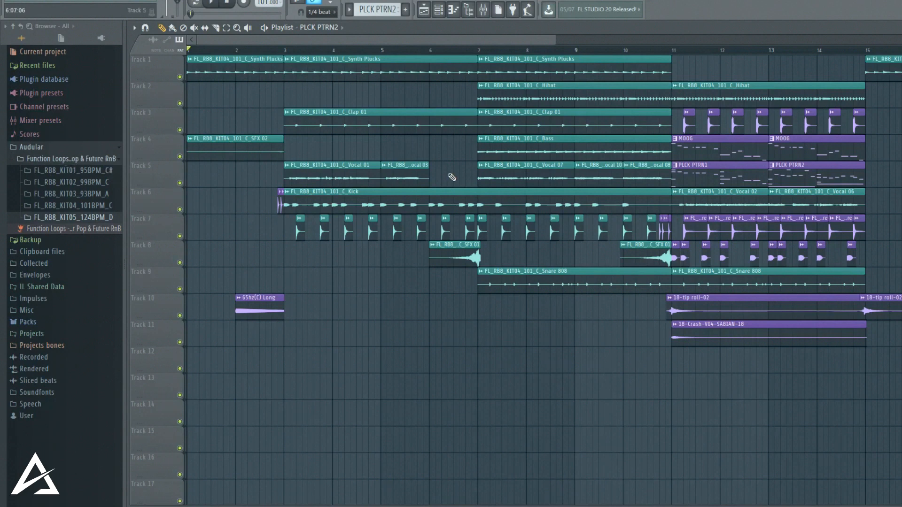
pyautogui.moveTo(542, 356)
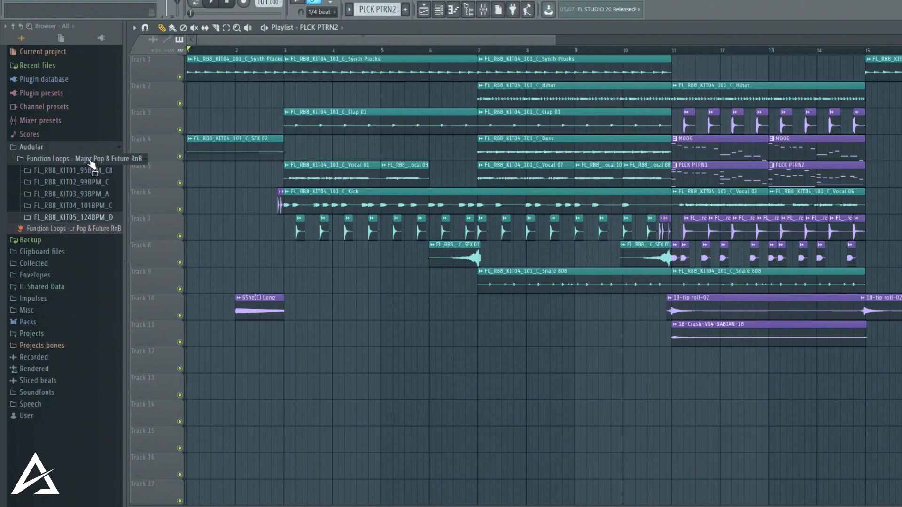
pyautogui.moveTo(97, 172)
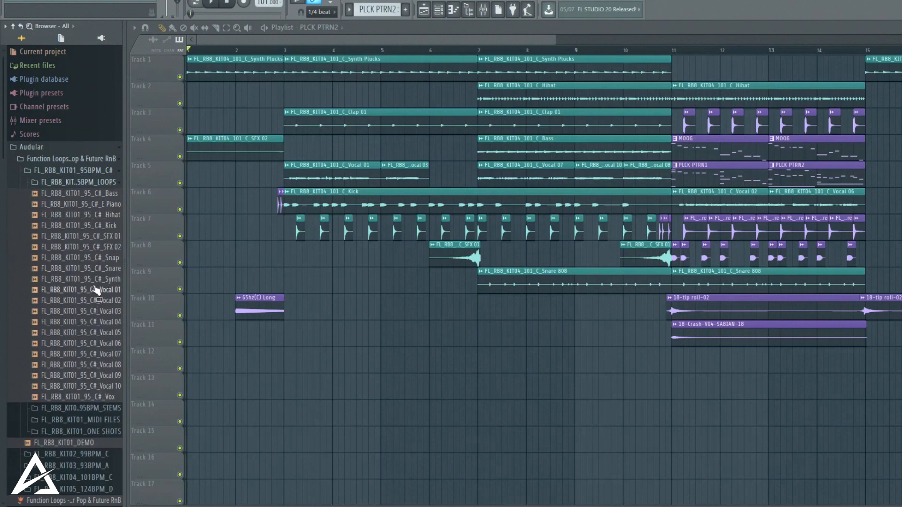
# - Audition the 95 BPM kit's loops and fold the KIT01 LOOPS folder away
pyautogui.click(26, 170)
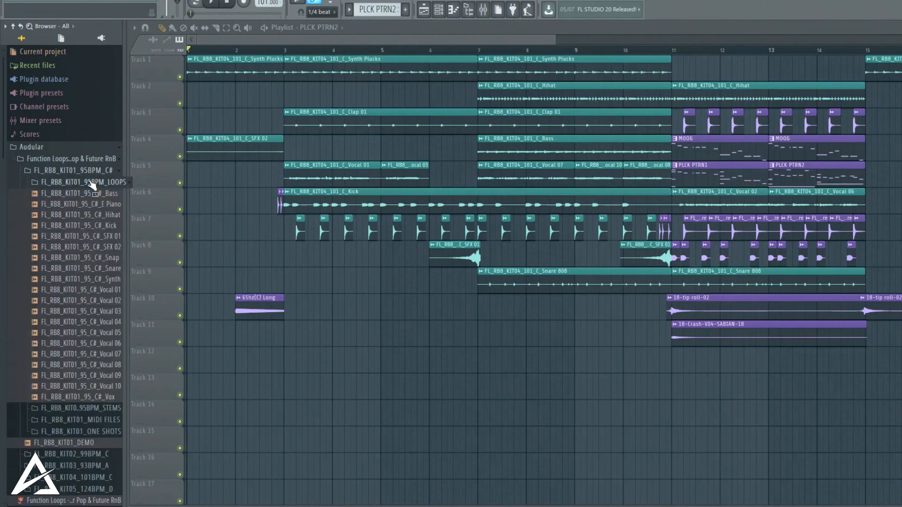
pyautogui.moveTo(97, 195)
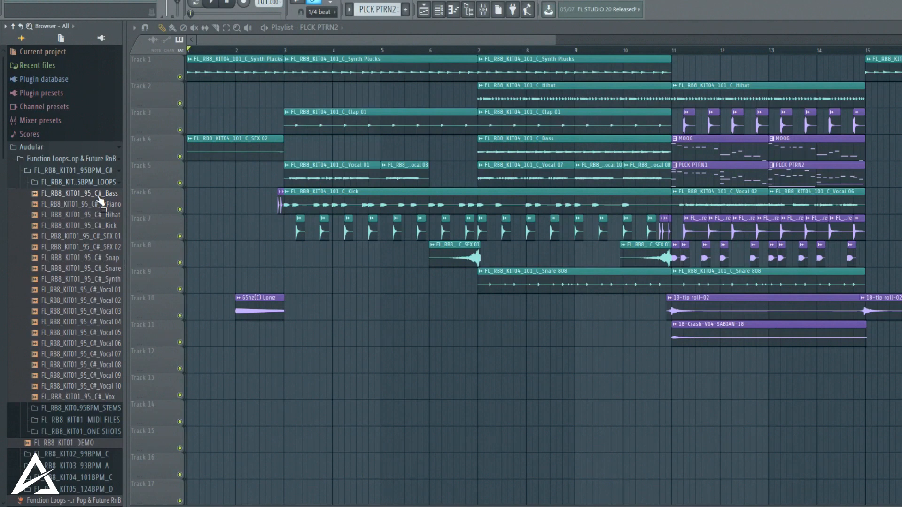
pyautogui.moveTo(85, 255)
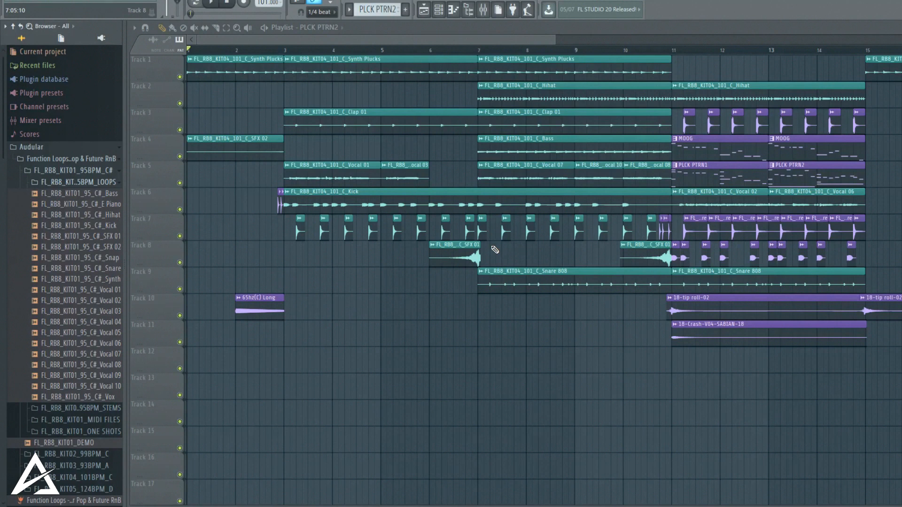
pyautogui.moveTo(700, 247)
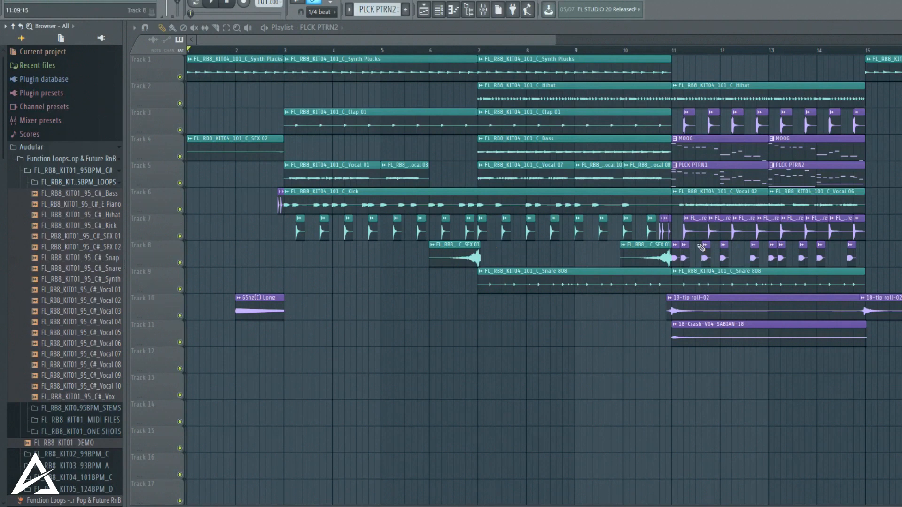
pyautogui.moveTo(841, 128)
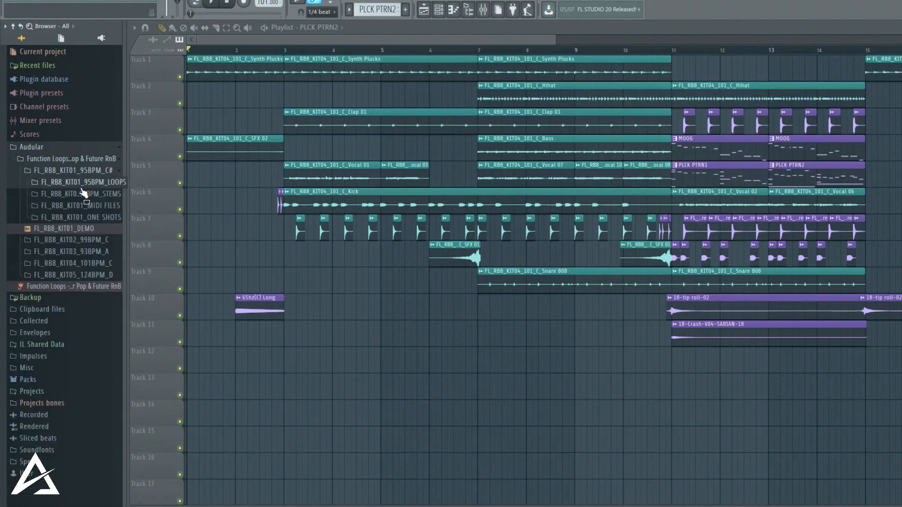
pyautogui.moveTo(104, 190)
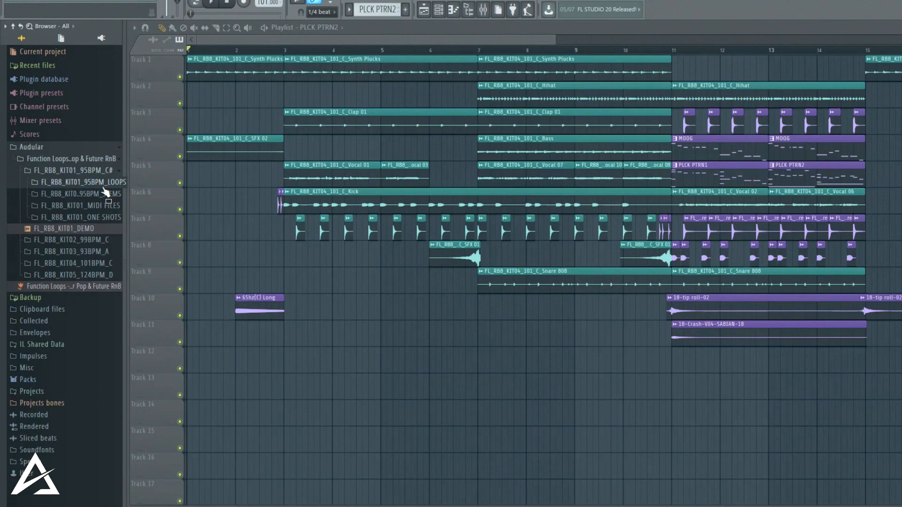
# - Reopen KIT01 LOOPS and preview its vocal loops and the E Piano loop
pyautogui.click(82, 182)
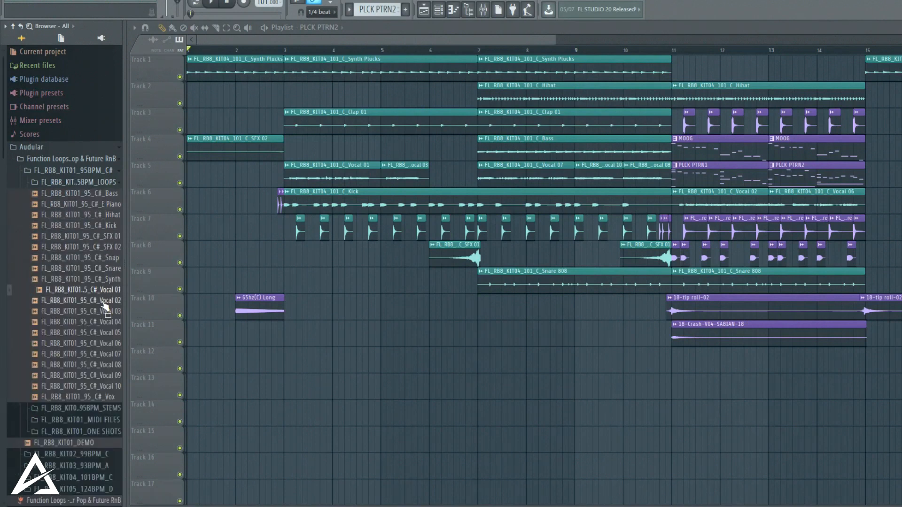
pyautogui.click(74, 300)
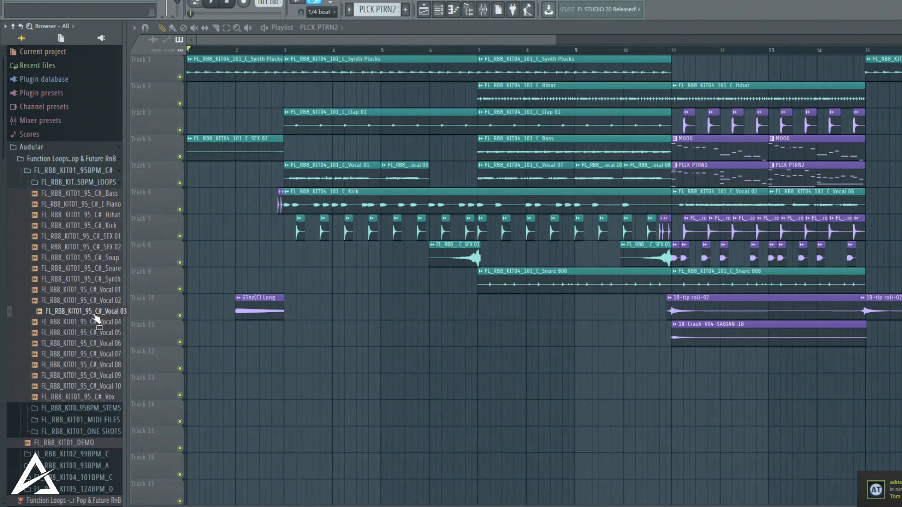
pyautogui.moveTo(97, 336)
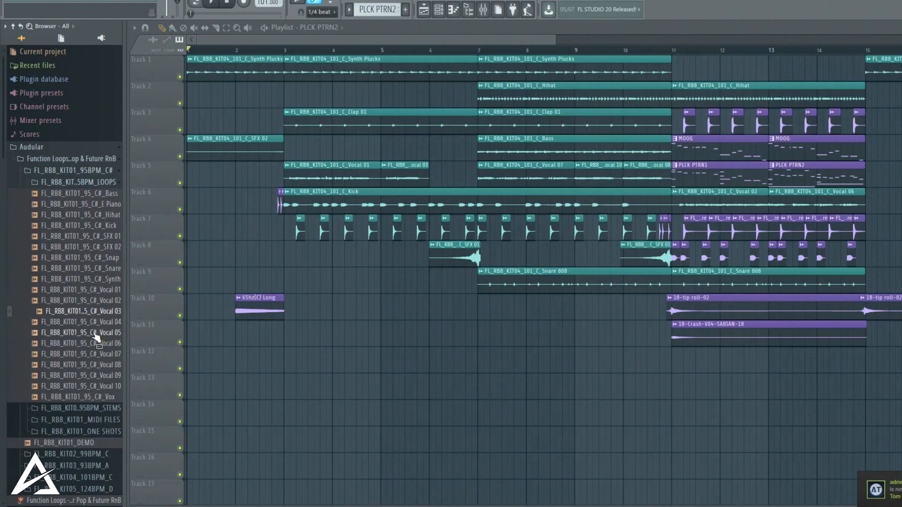
pyautogui.moveTo(94, 366)
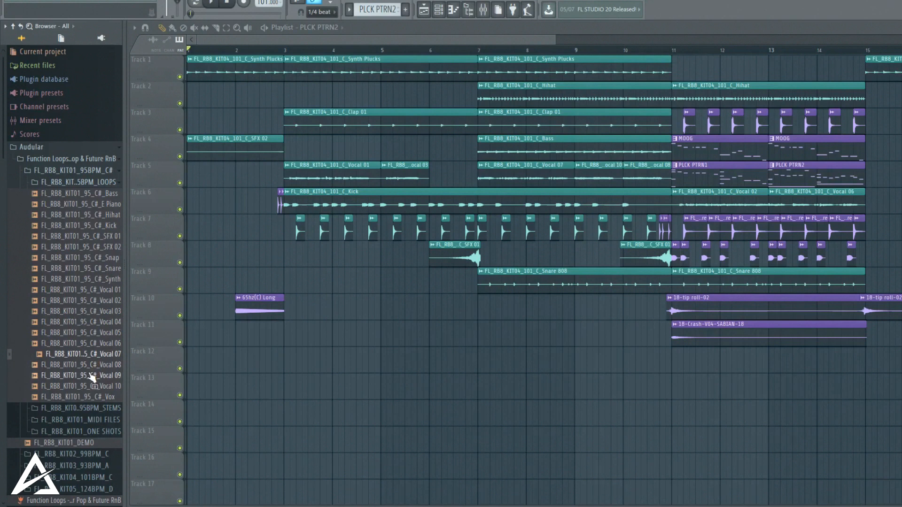
pyautogui.moveTo(92, 387)
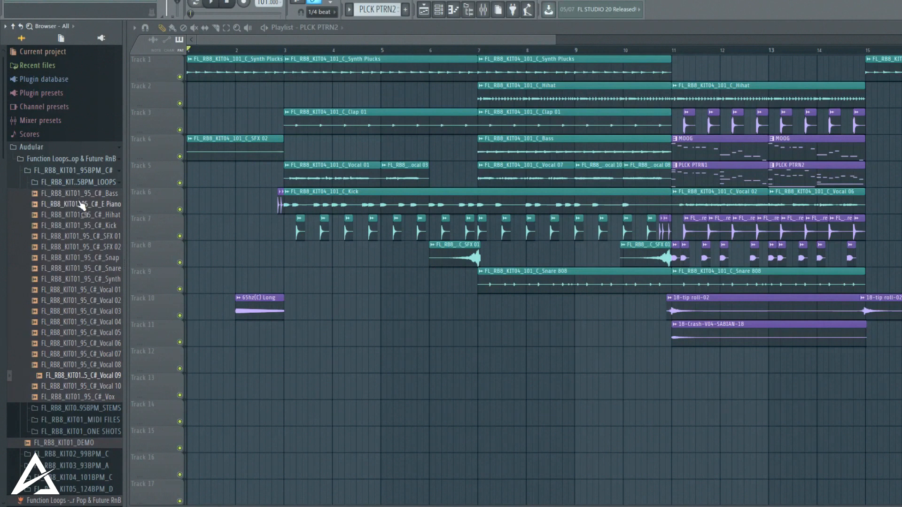
pyautogui.click(80, 258)
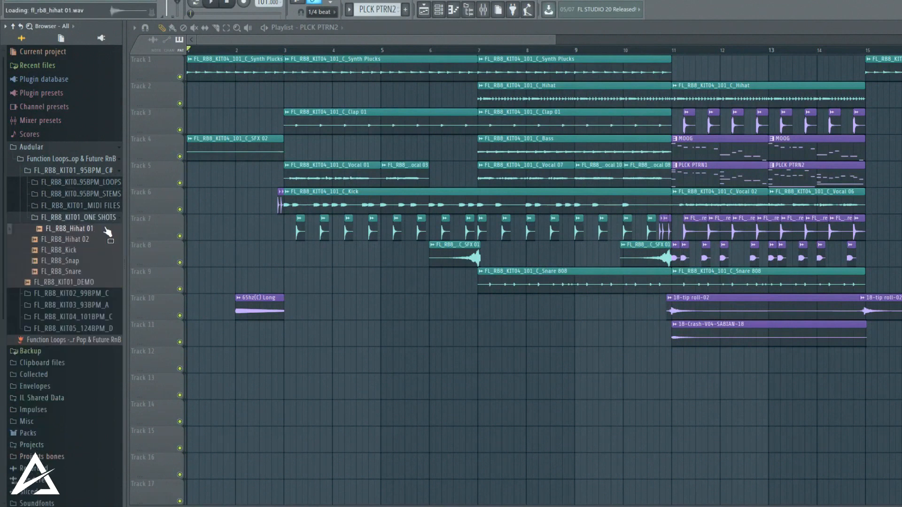
# - Preview the KIT01 Hihat 01 one-shot, then move on to the 99 BPM kit's loops
pyautogui.click(63, 250)
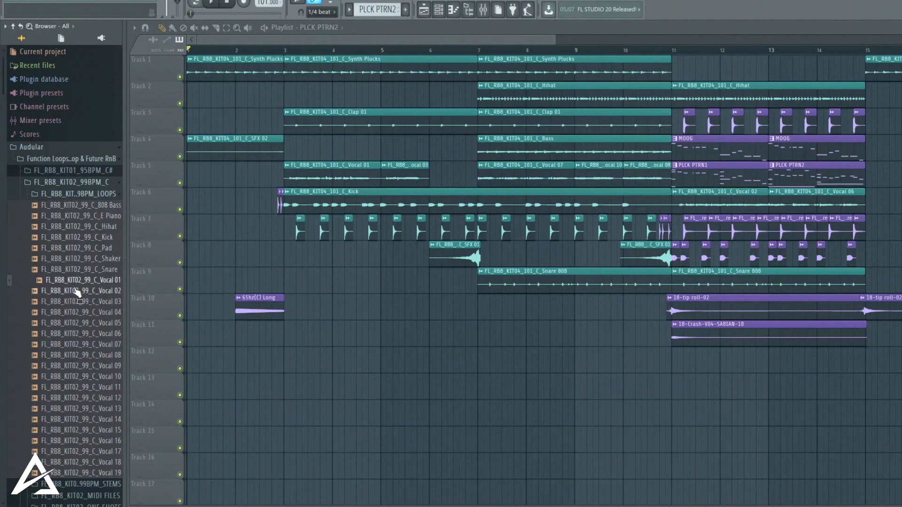
# - Preview several 99 BPM vocal loops, including Vocal 12, and a one-shot hit
pyautogui.click(80, 279)
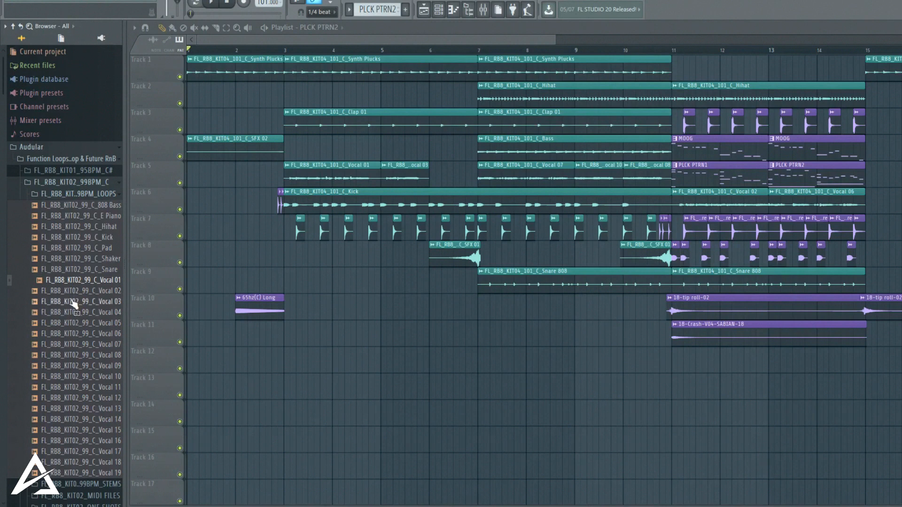
pyautogui.click(82, 322)
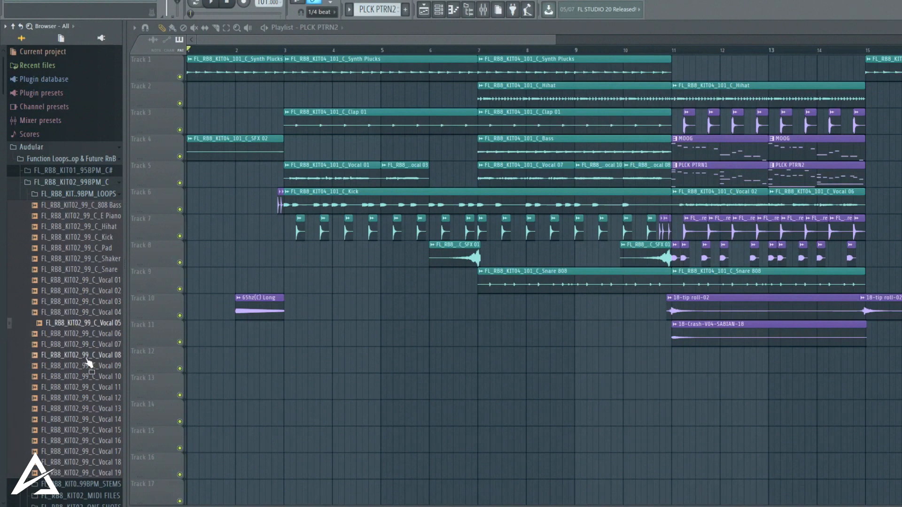
pyautogui.moveTo(98, 380)
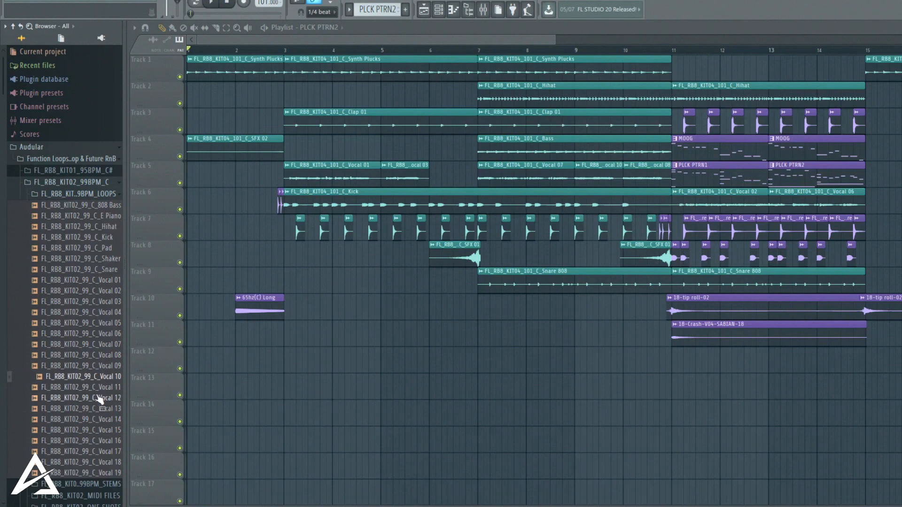
pyautogui.click(77, 440)
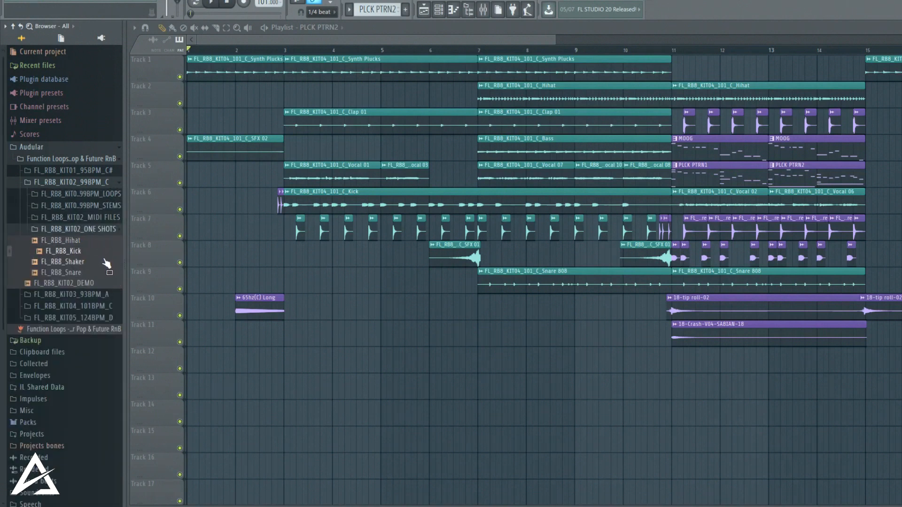
pyautogui.click(64, 262)
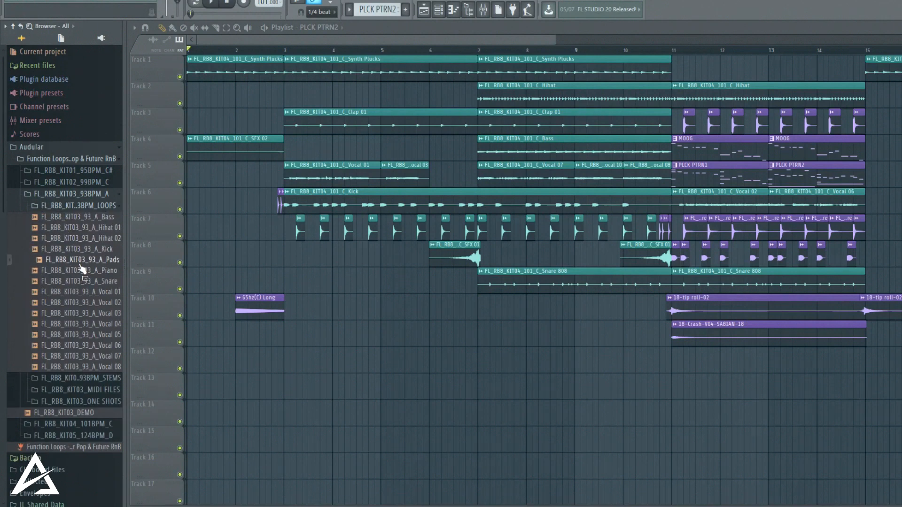
# - Preview KIT03's Piano and a vocal loop, fold the loops away, and open its one-shots
pyautogui.click(75, 291)
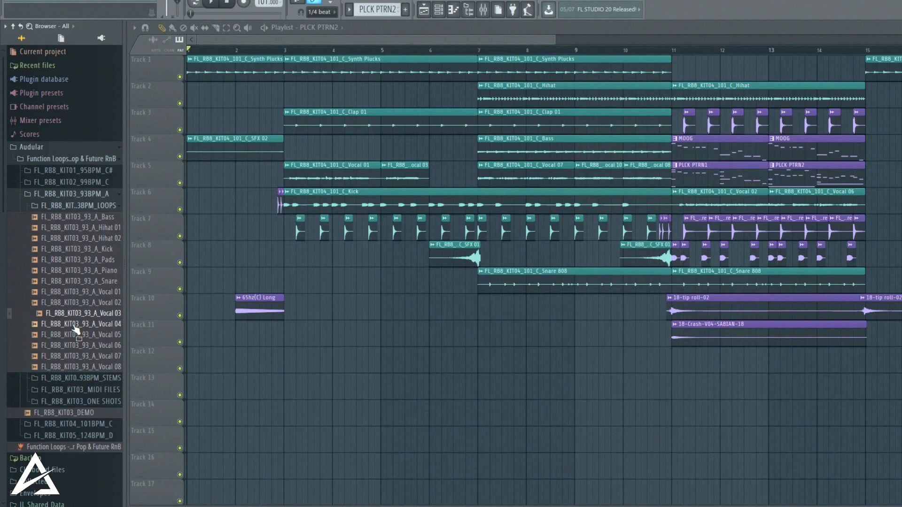
pyautogui.click(80, 356)
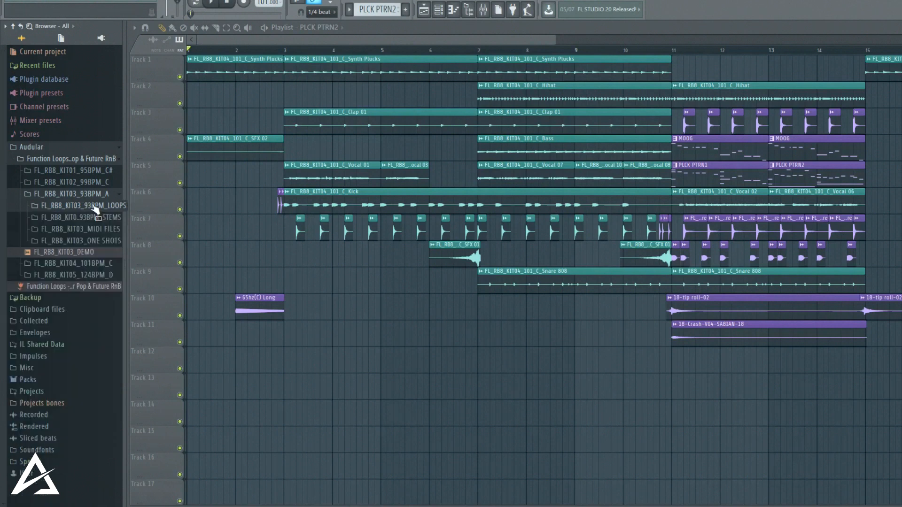
pyautogui.click(84, 240)
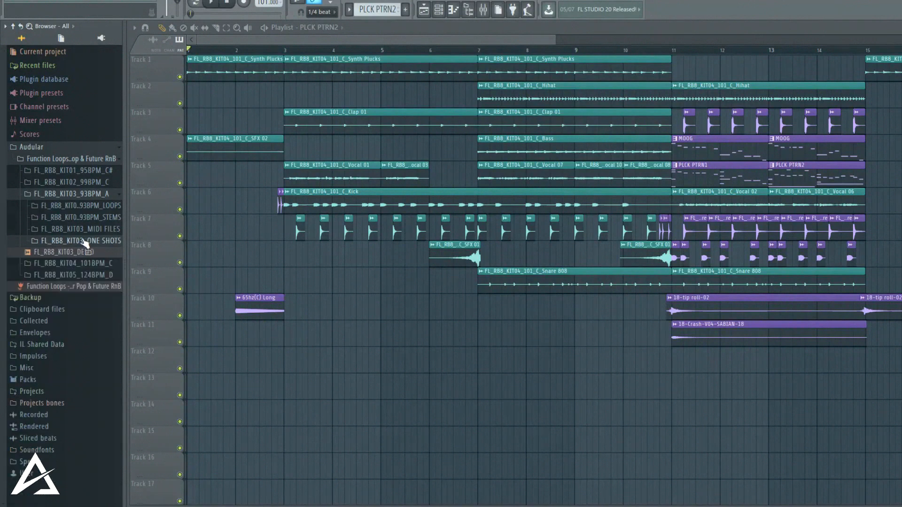
pyautogui.moveTo(133, 192)
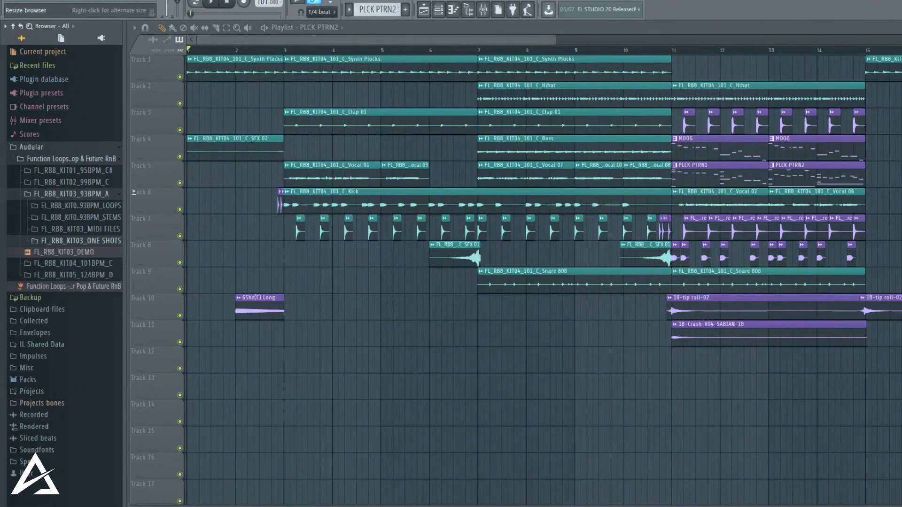
pyautogui.moveTo(112, 241)
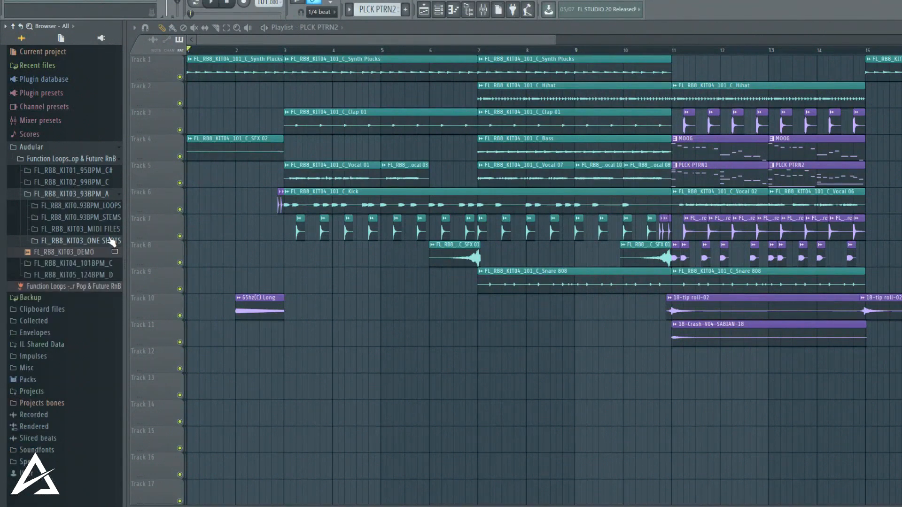
pyautogui.click(77, 241)
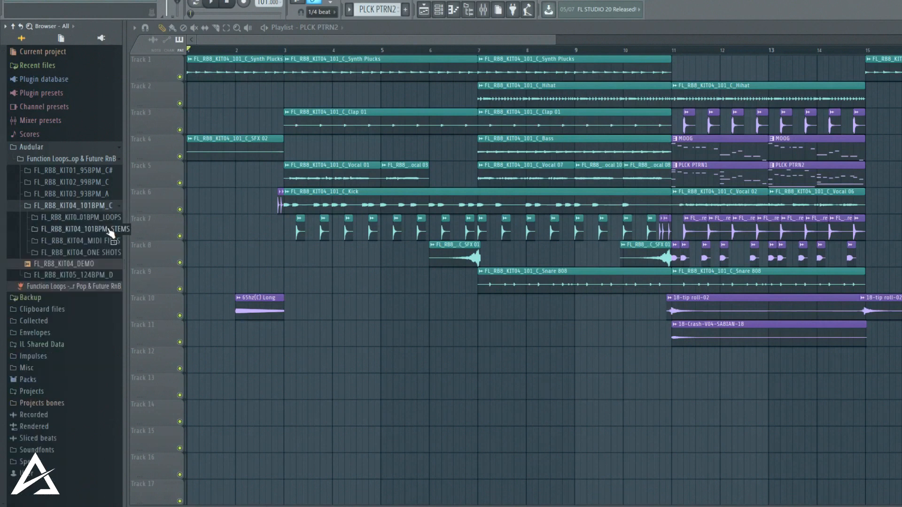
pyautogui.click(89, 229)
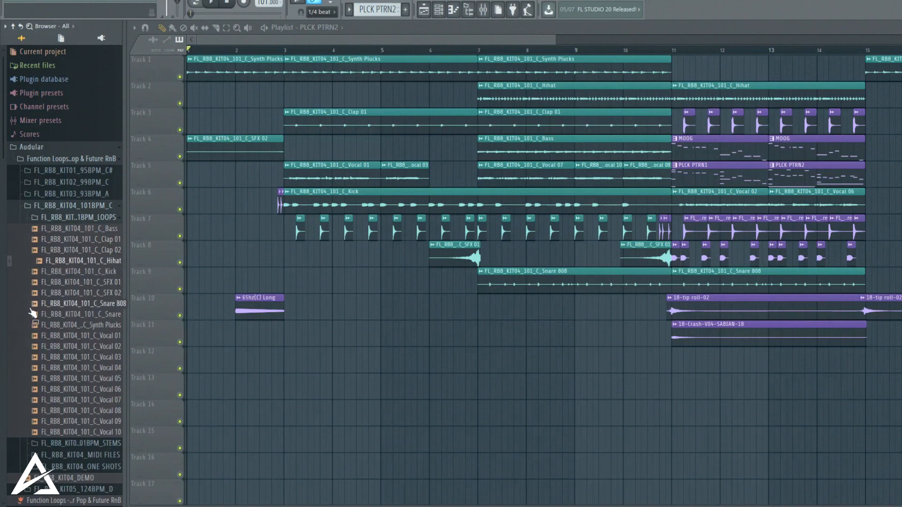
pyautogui.click(86, 346)
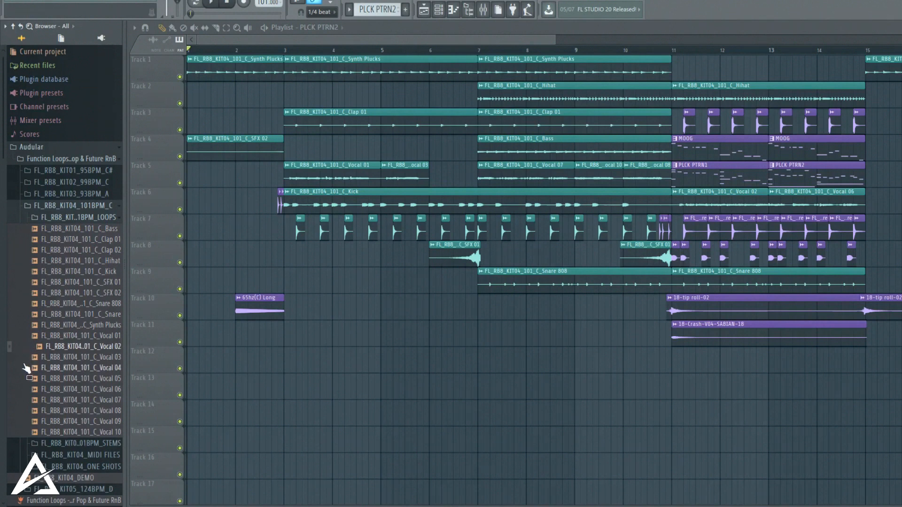
pyautogui.moveTo(516, 137)
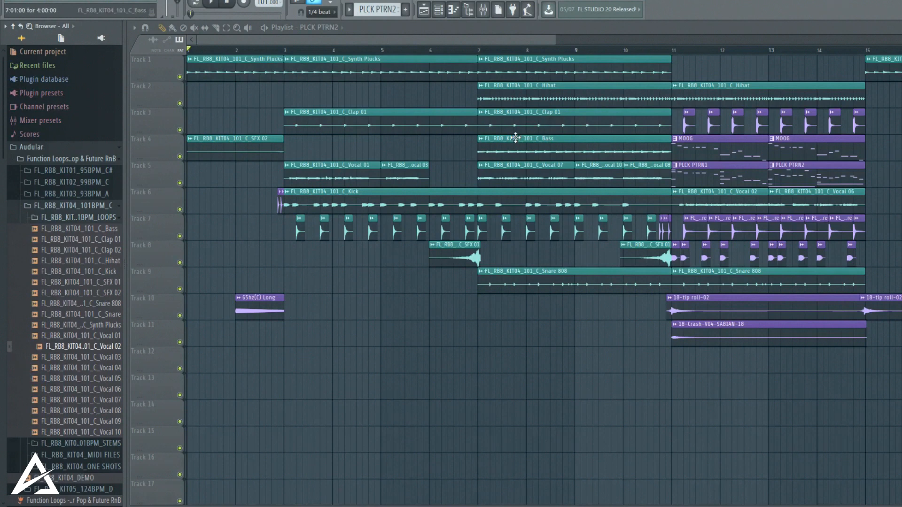
pyautogui.click(81, 357)
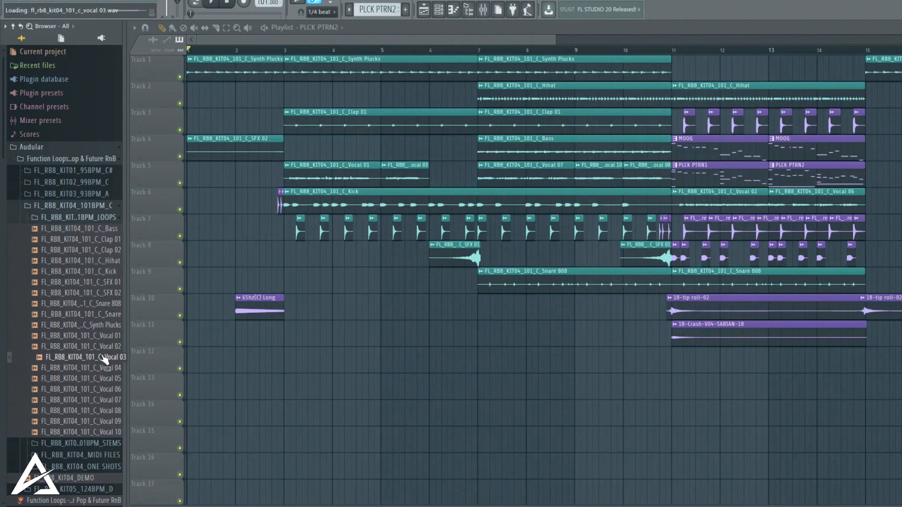
pyautogui.click(83, 378)
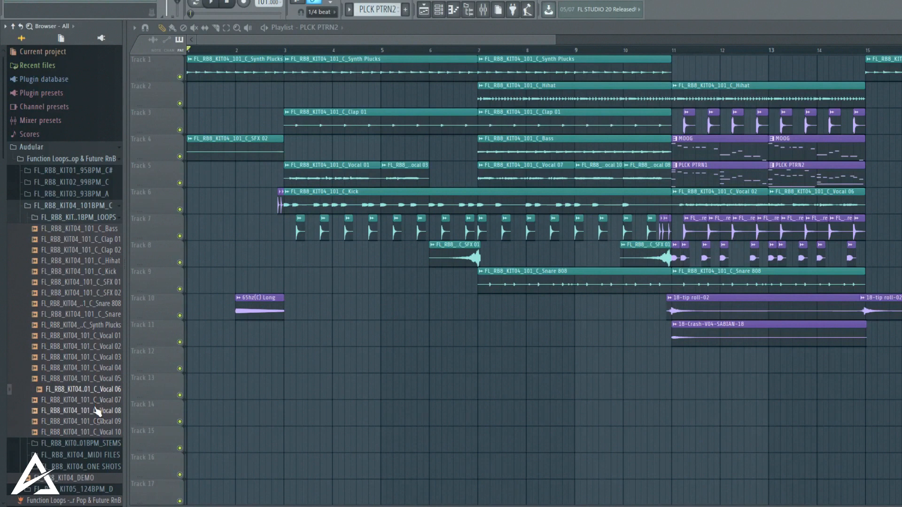
pyautogui.click(80, 410)
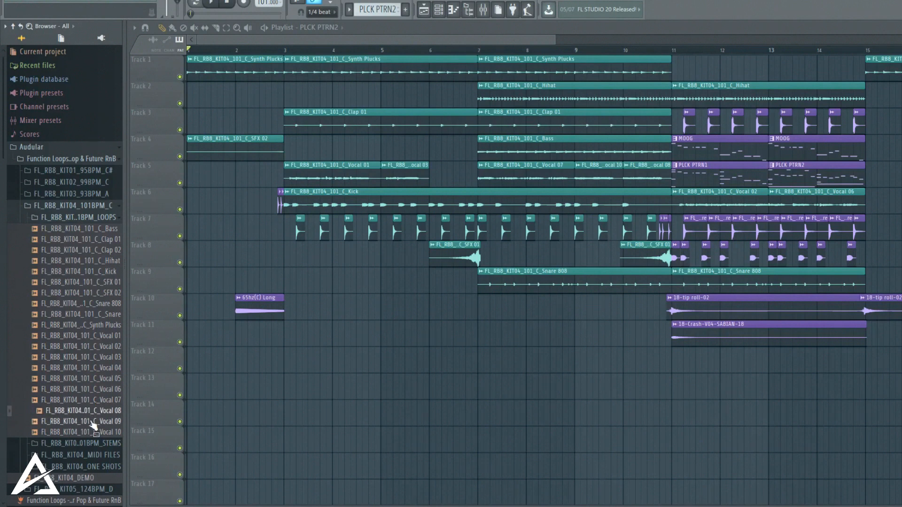
pyautogui.moveTo(89, 431)
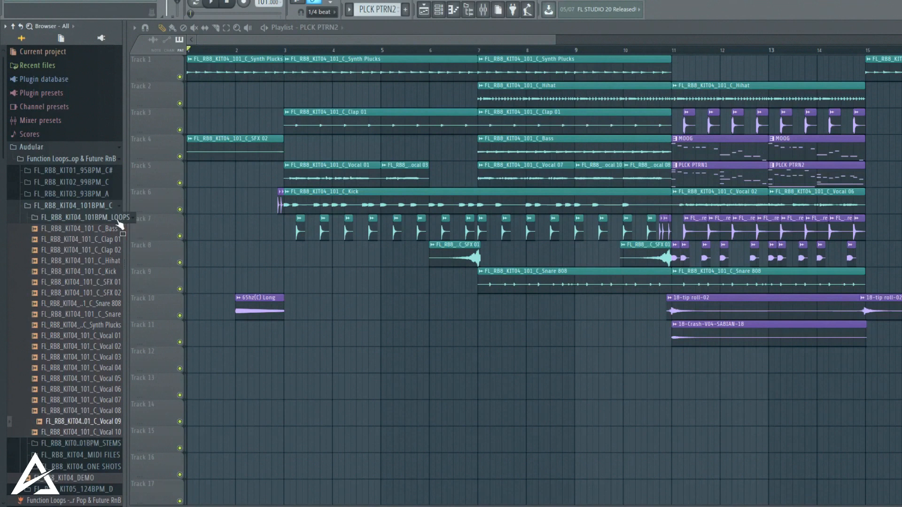
pyautogui.click(84, 217)
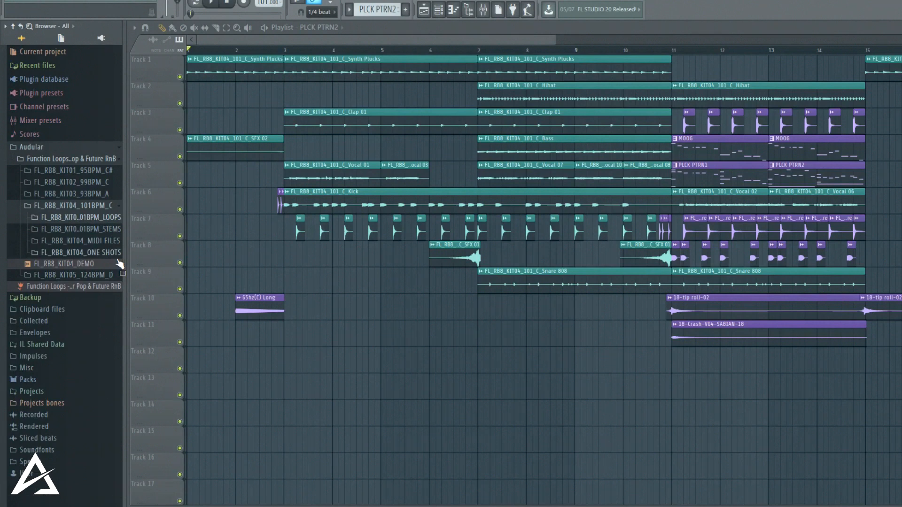
# - Reveal KIT04's one-shots and expand the FL_RB8_KIT05_124BPM_D kit folder
pyautogui.click(80, 252)
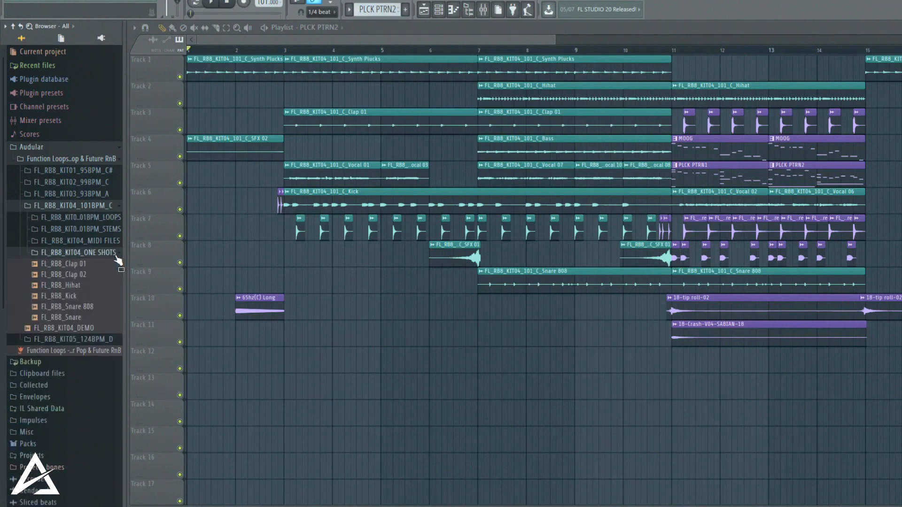
pyautogui.click(66, 264)
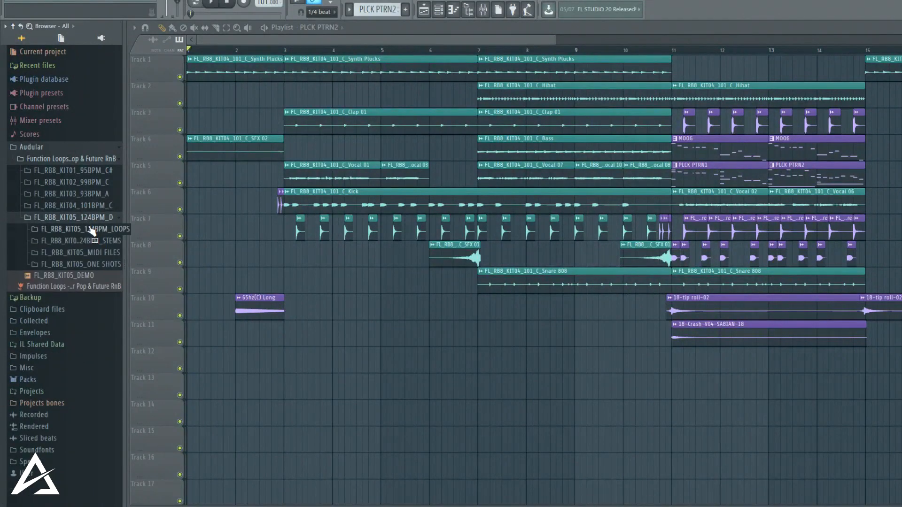
# - Expand KIT05 LOOPS and preview Vocal 01, 03, 06 and 09
pyautogui.click(79, 229)
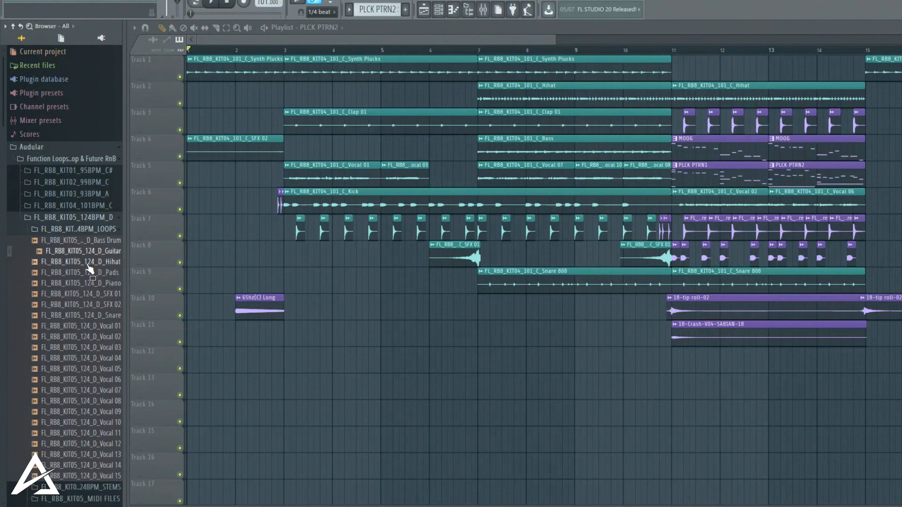
pyautogui.click(80, 325)
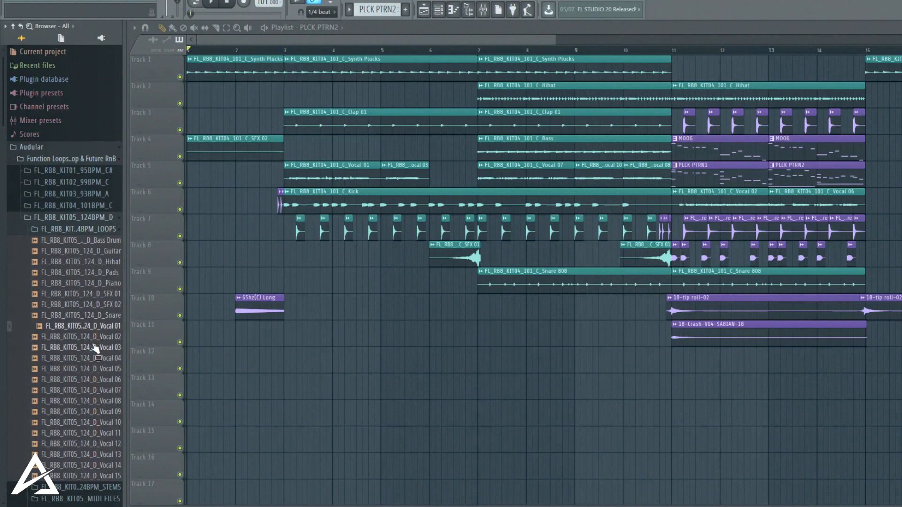
pyautogui.click(86, 347)
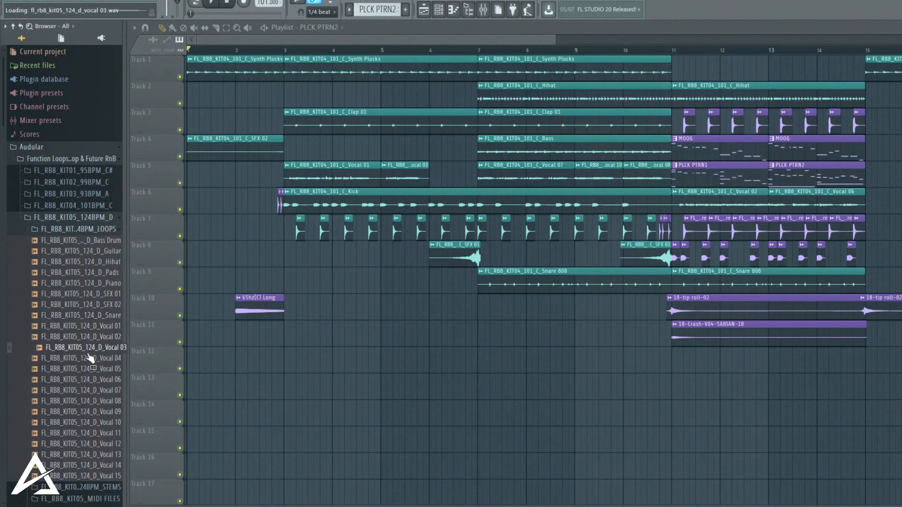
pyautogui.click(87, 379)
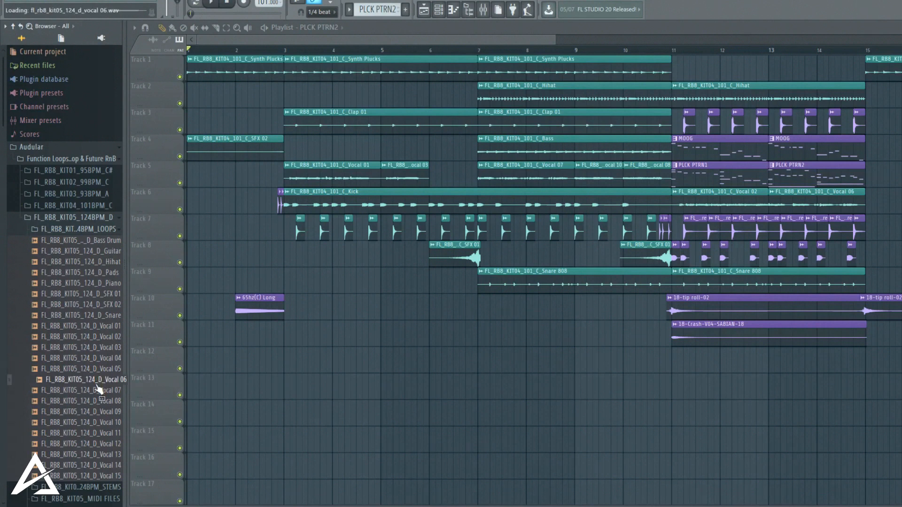
pyautogui.click(85, 412)
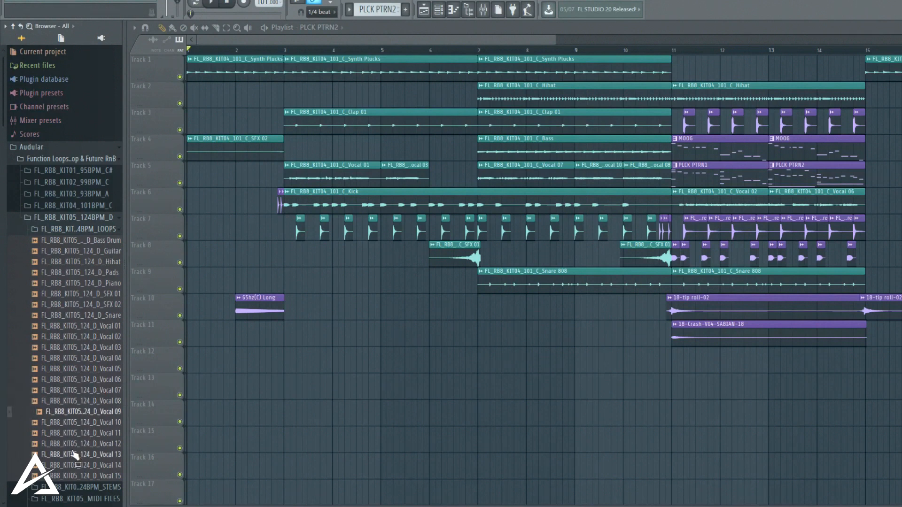
pyautogui.scroll(-3)
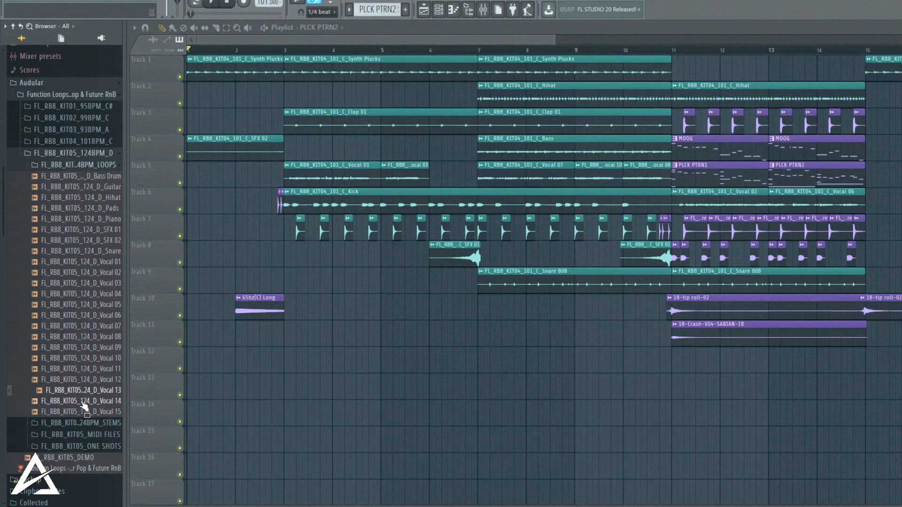
pyautogui.moveTo(85, 377)
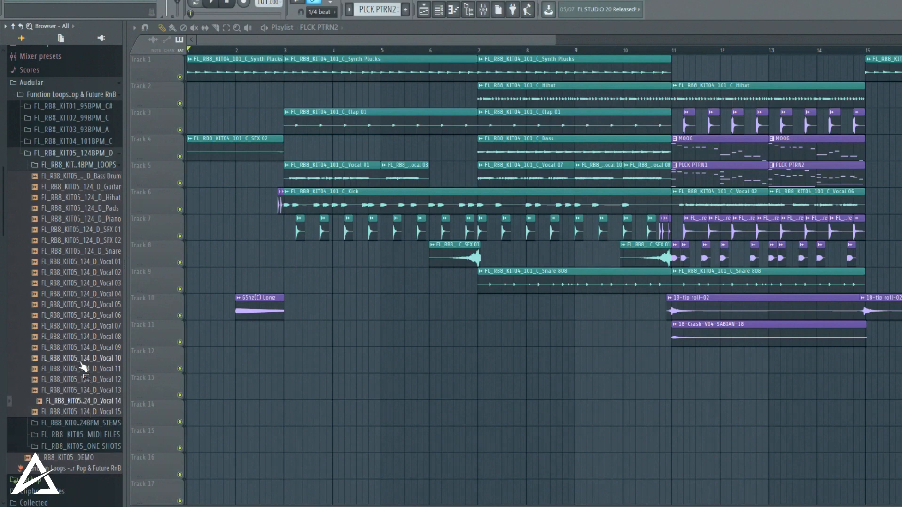
pyautogui.moveTo(85, 410)
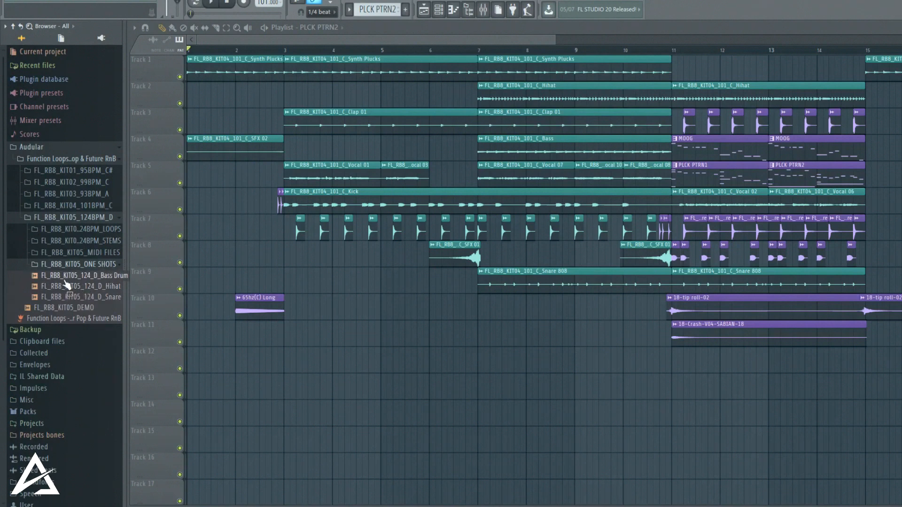
# - Preview the KIT05 Bass Drum and Hihat one-shots, then collapse the KIT05 folder
pyautogui.click(84, 275)
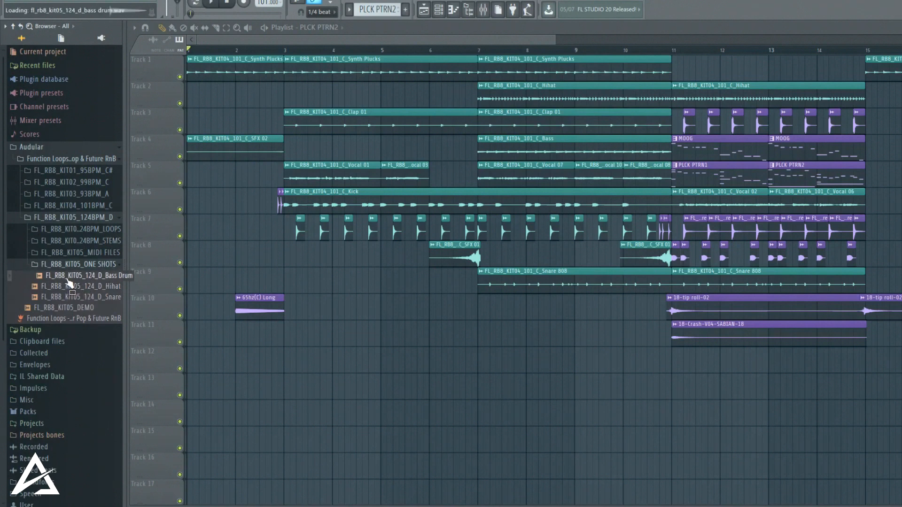
pyautogui.click(85, 286)
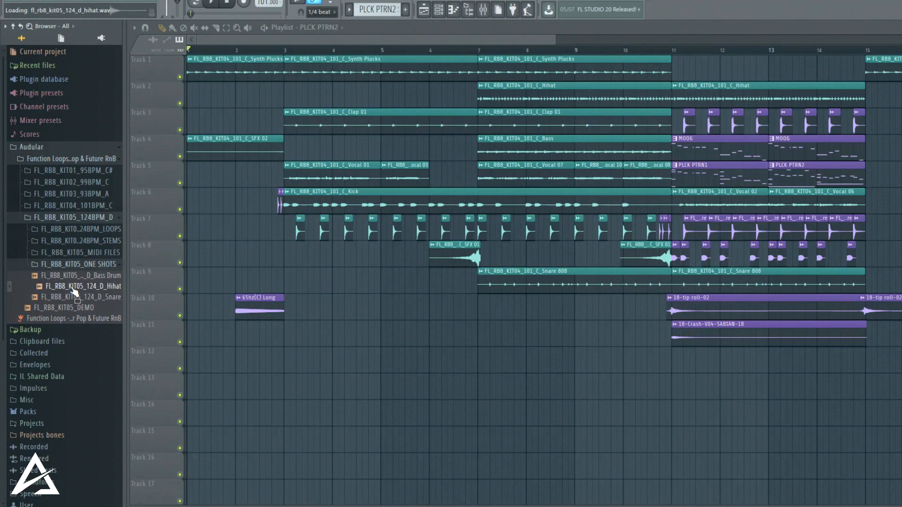
pyautogui.click(22, 217)
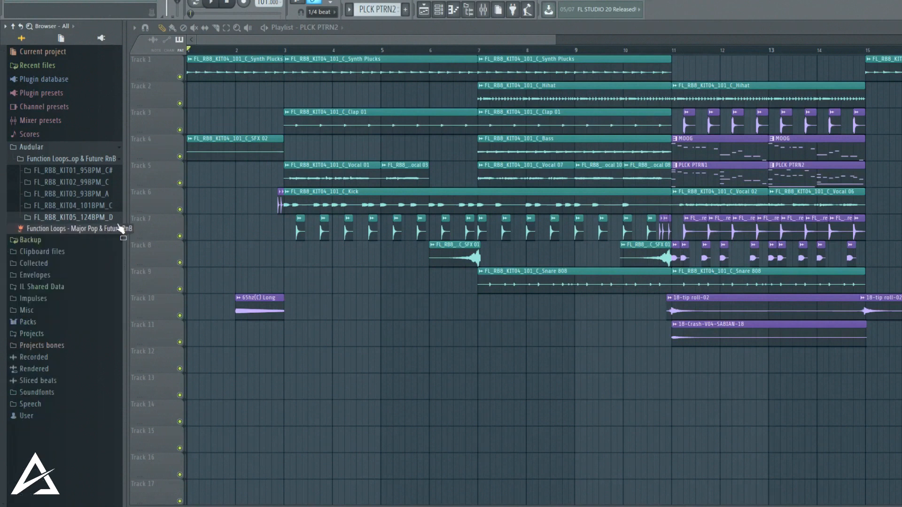
pyautogui.moveTo(109, 217)
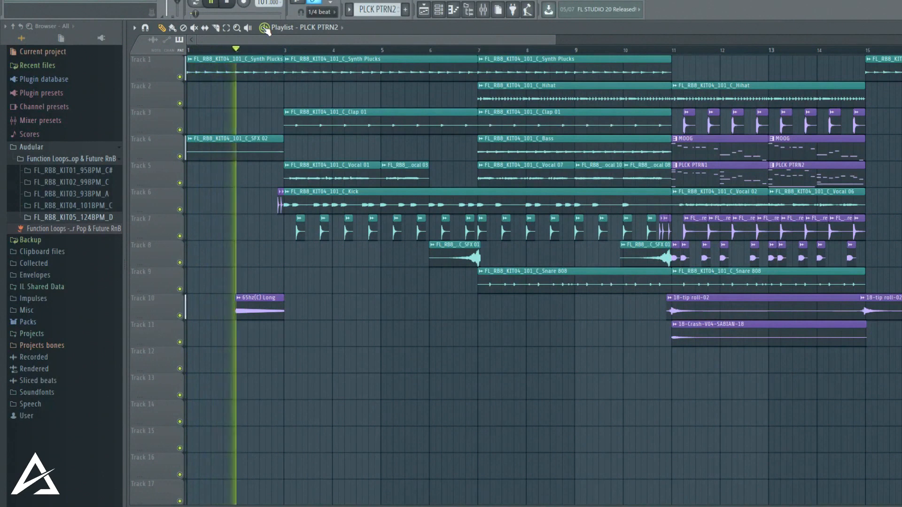
# - Start playback of the demo arrangement in the Playlist
pyautogui.click(275, 49)
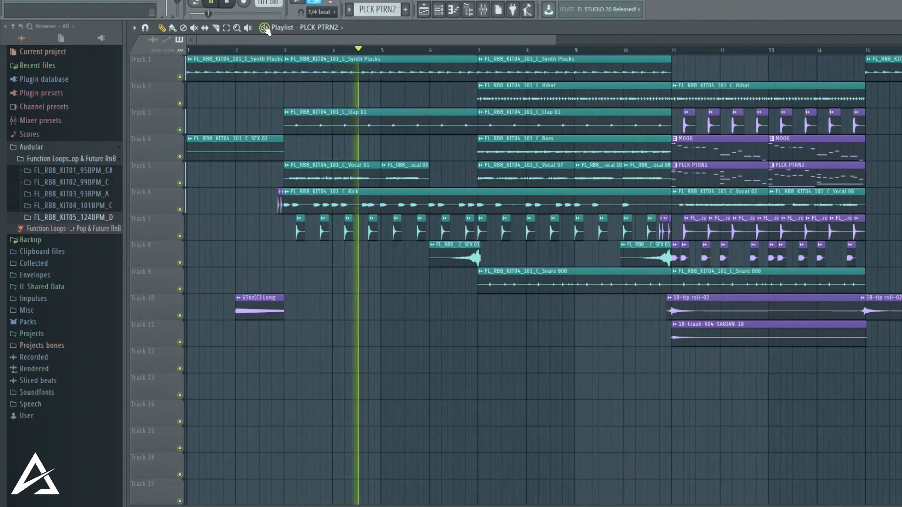
pyautogui.click(397, 48)
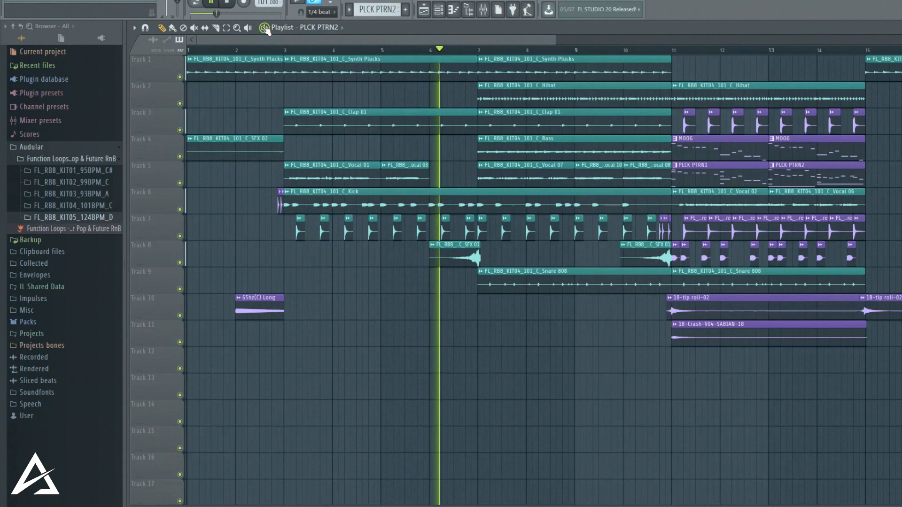
pyautogui.click(481, 49)
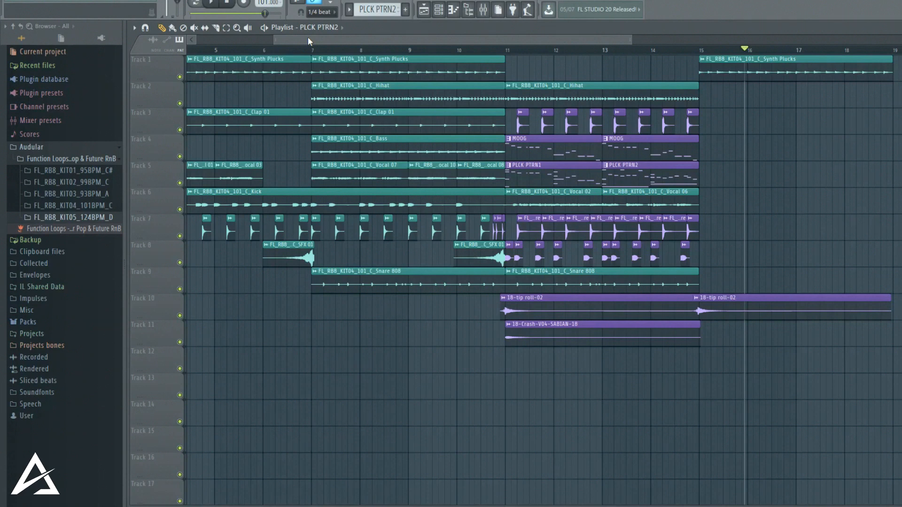
pyautogui.moveTo(343, 254)
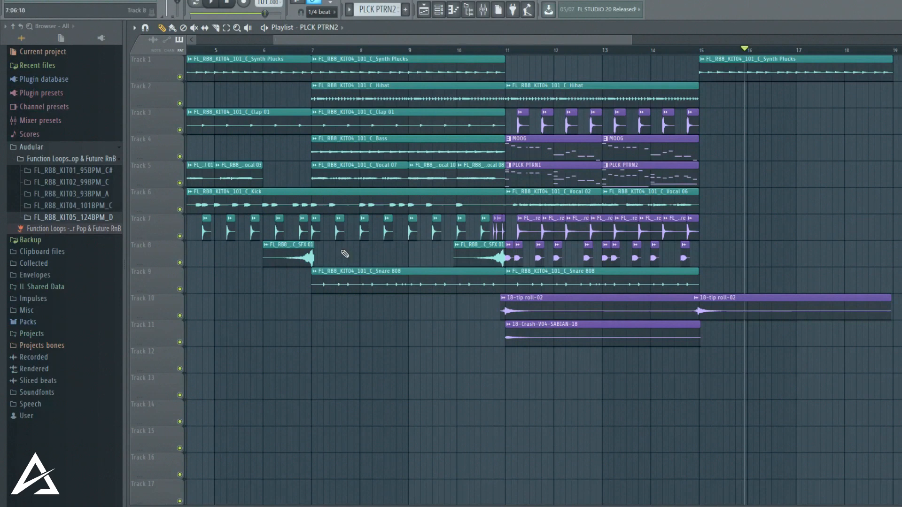